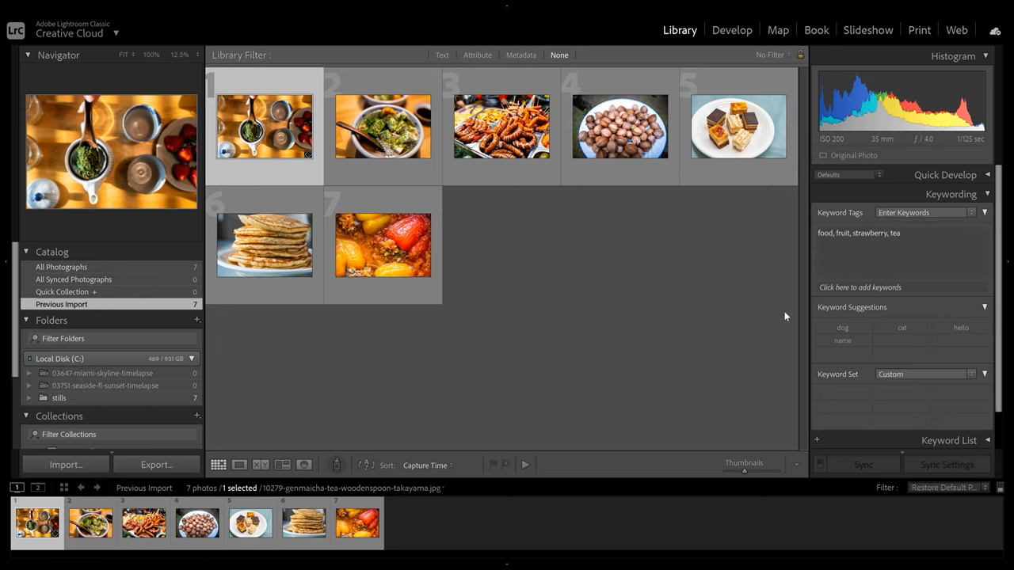
pyautogui.moveTo(878, 233)
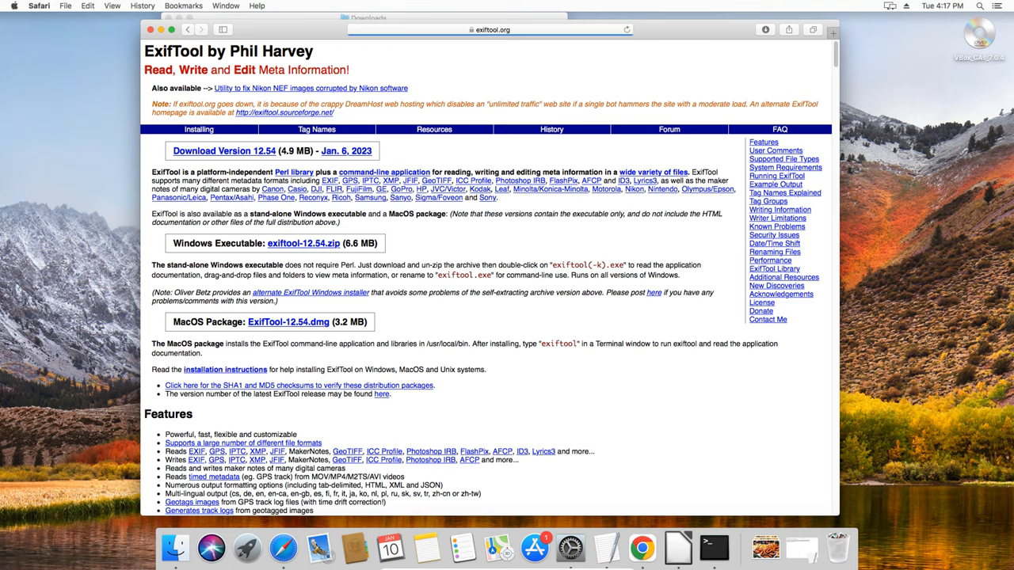
# Download the ExifTool-12.54.dmg macOS package from the ExifTool site.
pyautogui.click(288, 322)
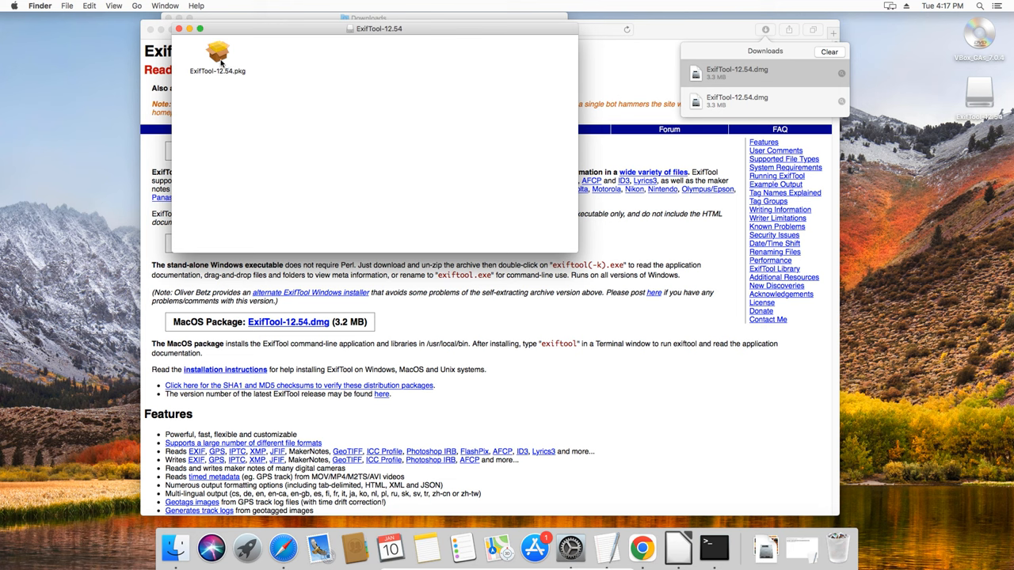
# Launch ExifTool-12.54.pkg and allow it past the unidentified-developer block via Open Anyway.
pyautogui.doubleClick(218, 56)
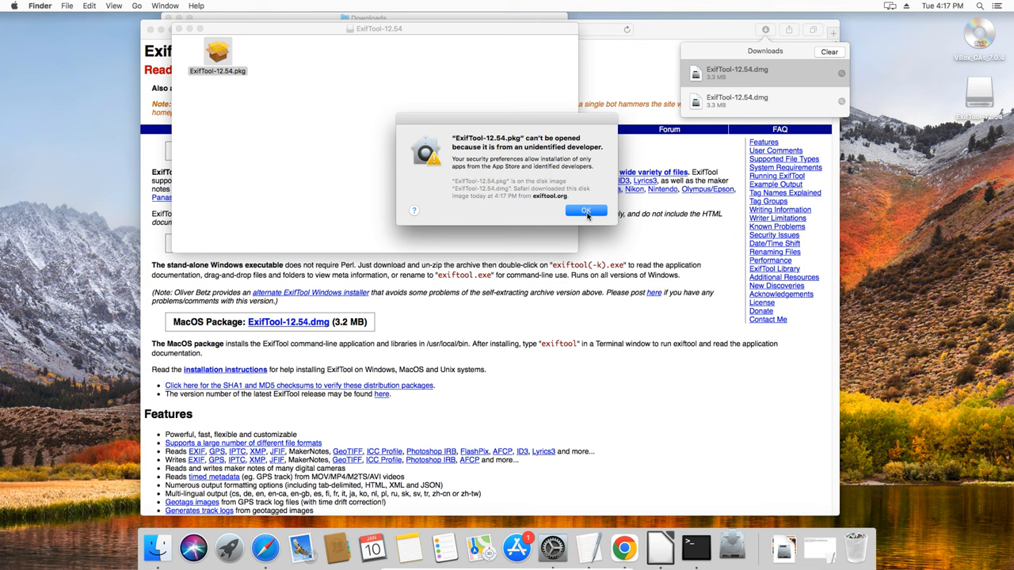
pyautogui.click(587, 210)
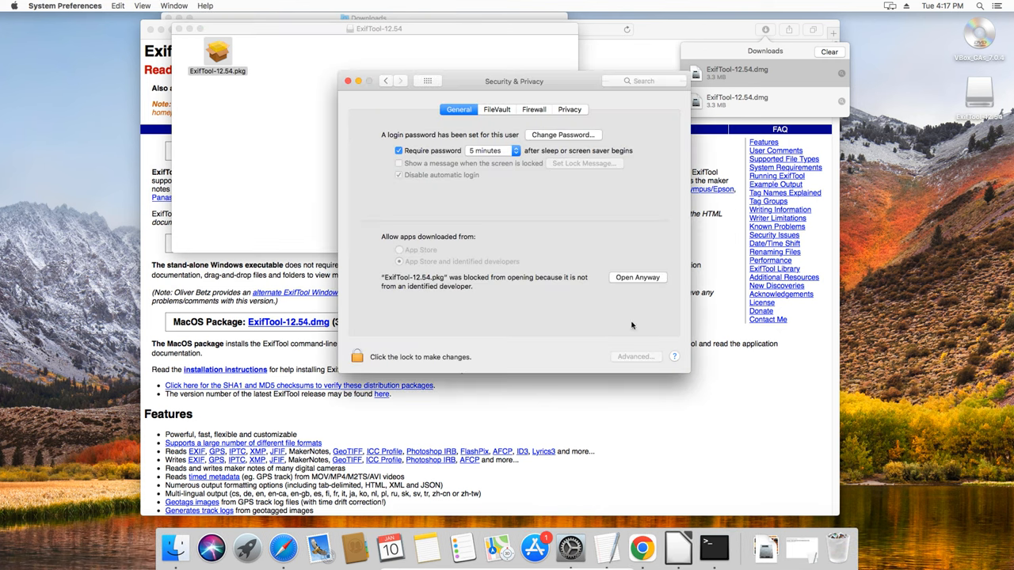
pyautogui.click(638, 277)
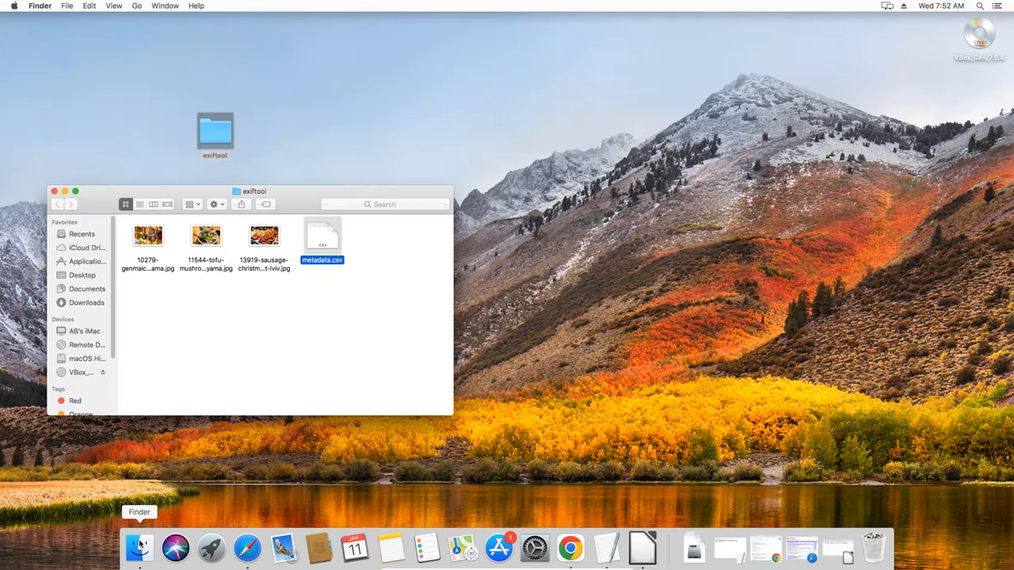
# Browse Applications down to Utilities to launch Terminal.
pyautogui.click(88, 261)
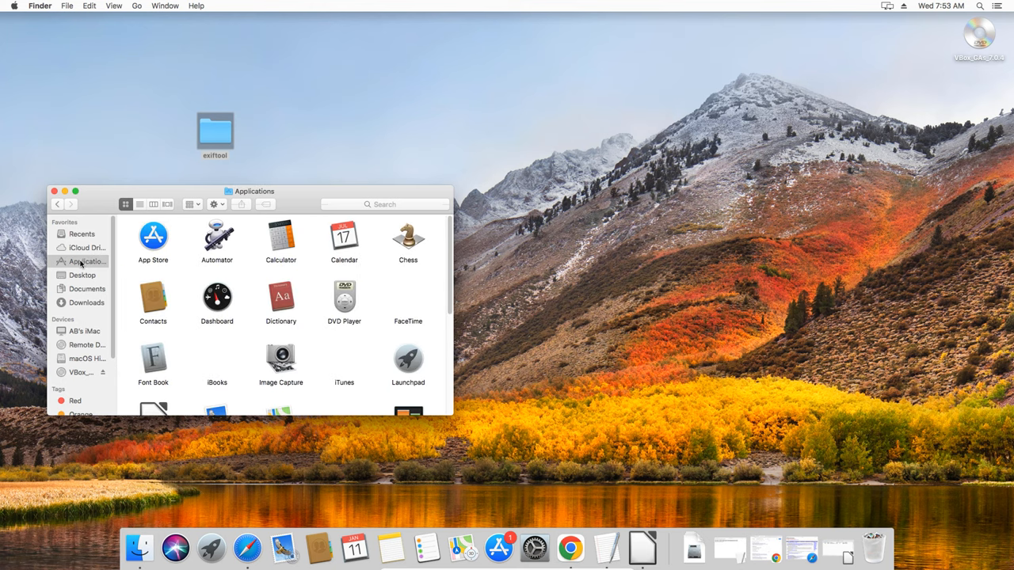
pyautogui.scroll(-3)
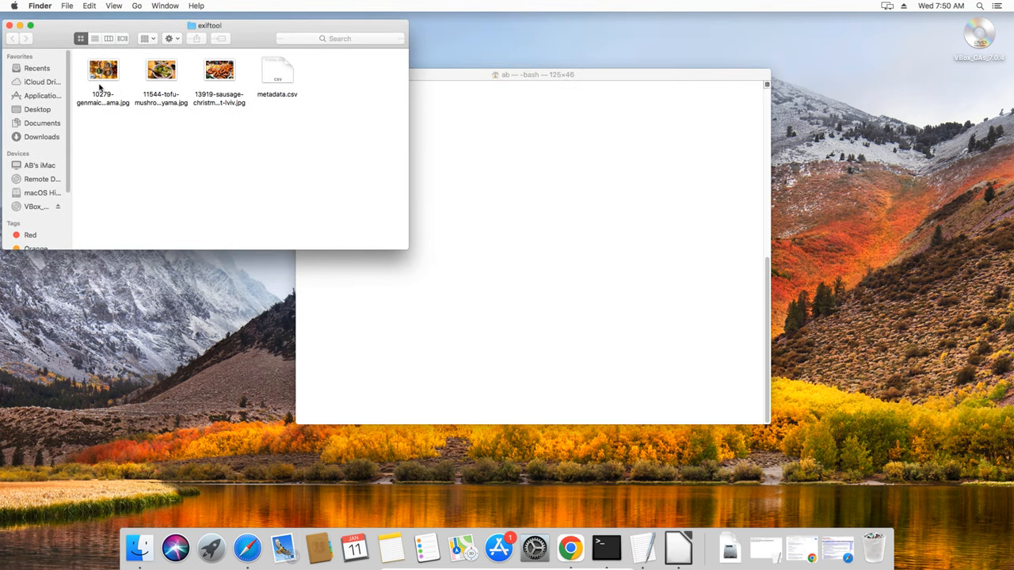
# Select the 10279-genmaicha tea photo in the exiftool folder.
pyautogui.click(103, 76)
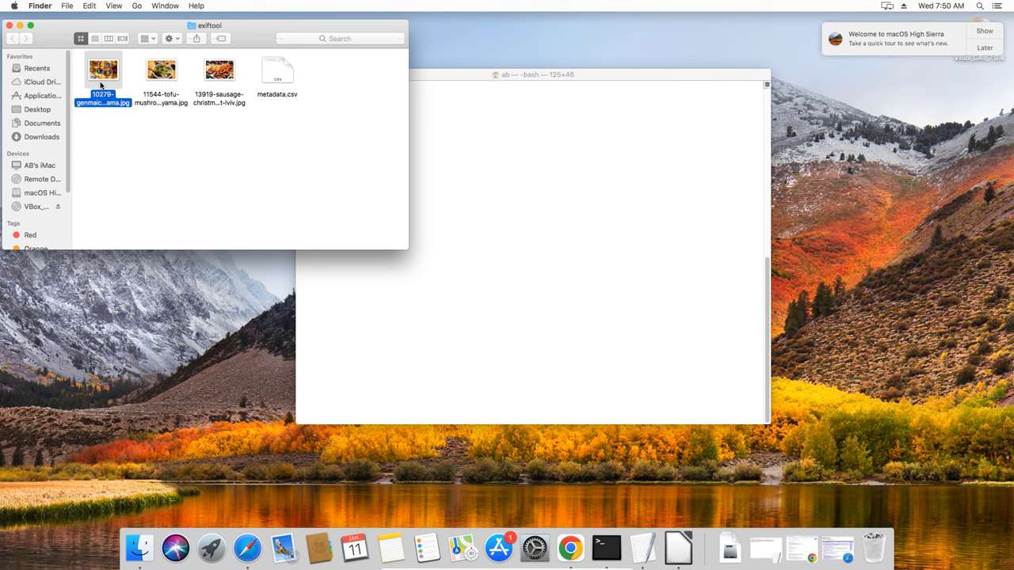
# Open metadata.csv in LibreOffice Calc with default Text Import settings, showing its three metadata rows.
pyautogui.rightClick(322, 234)
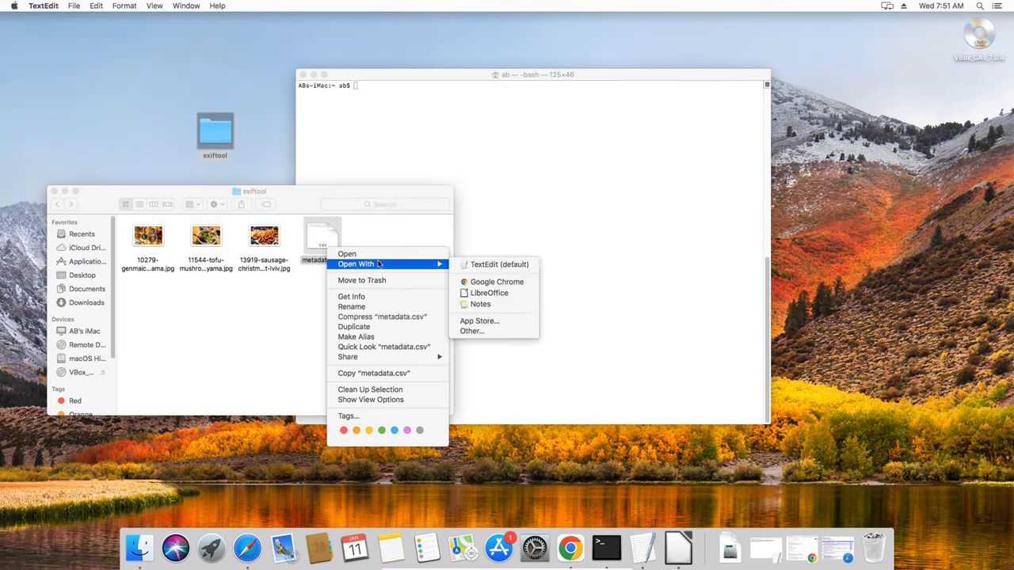
pyautogui.moveTo(499, 295)
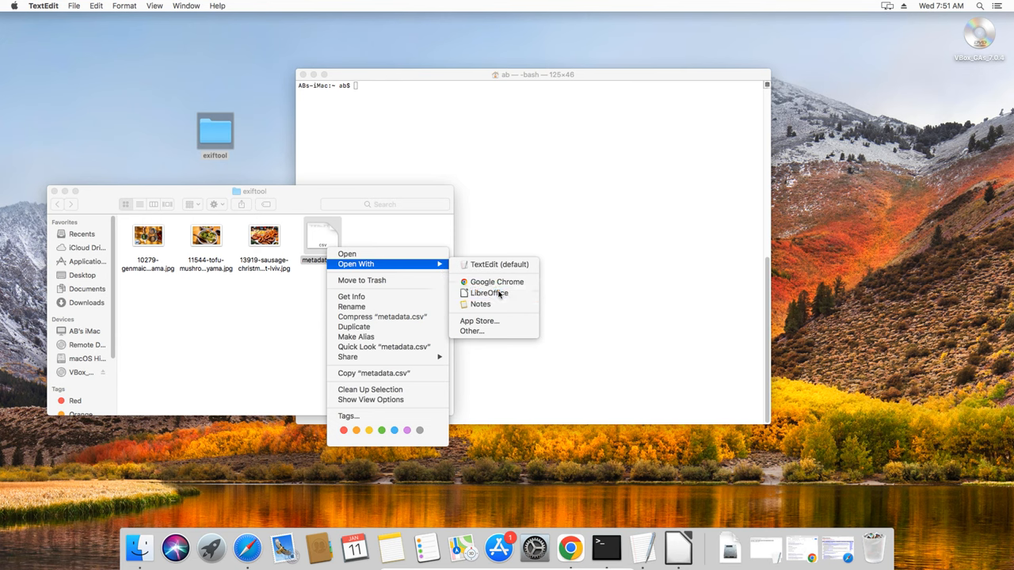
pyautogui.click(489, 293)
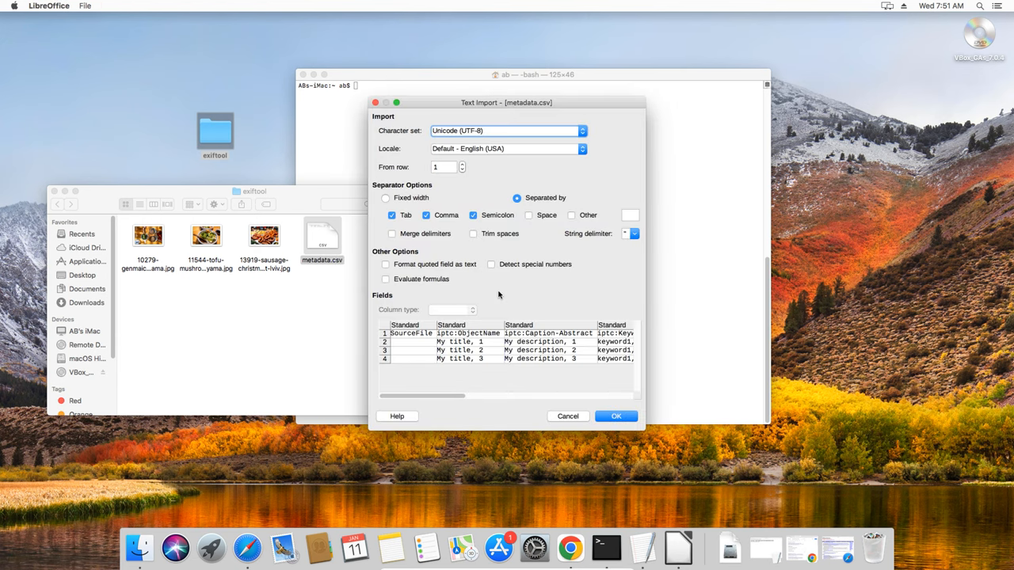
pyautogui.click(616, 415)
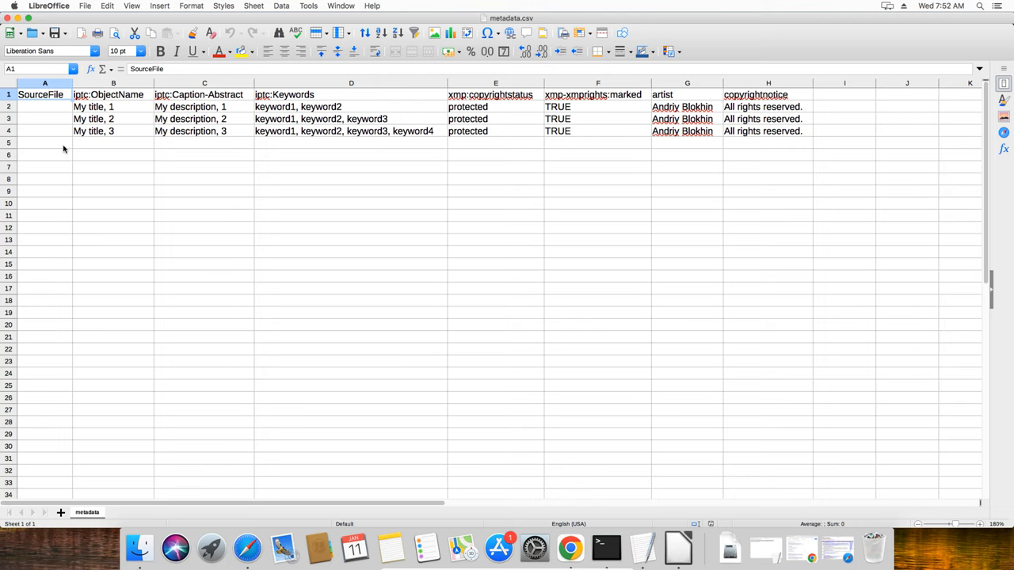
pyautogui.click(44, 82)
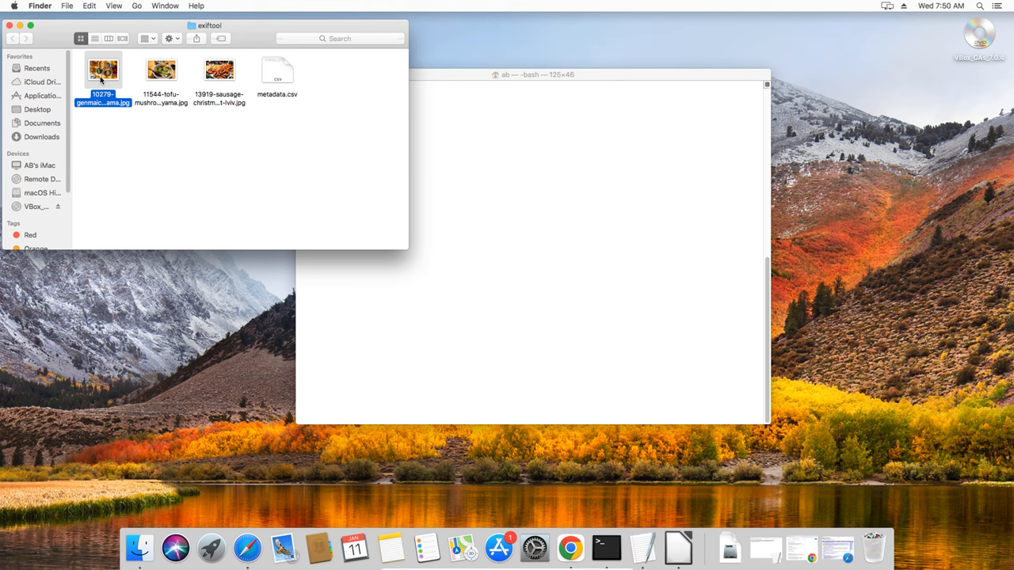
# Show the context menu of 10279-genmaicha-tea-woodenspoon-takayama.jpg.
pyautogui.rightClick(103, 70)
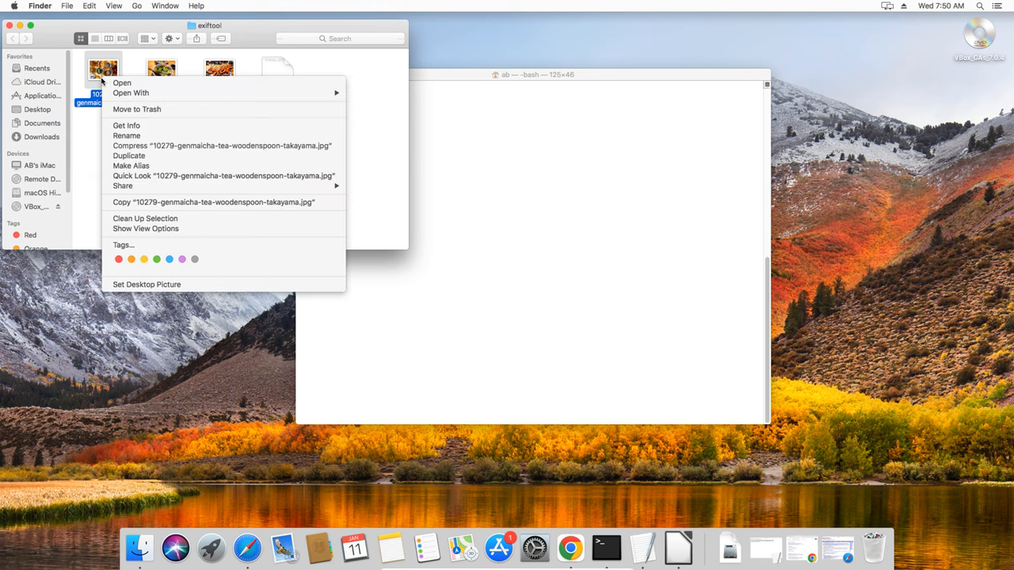
pyautogui.moveTo(129, 125)
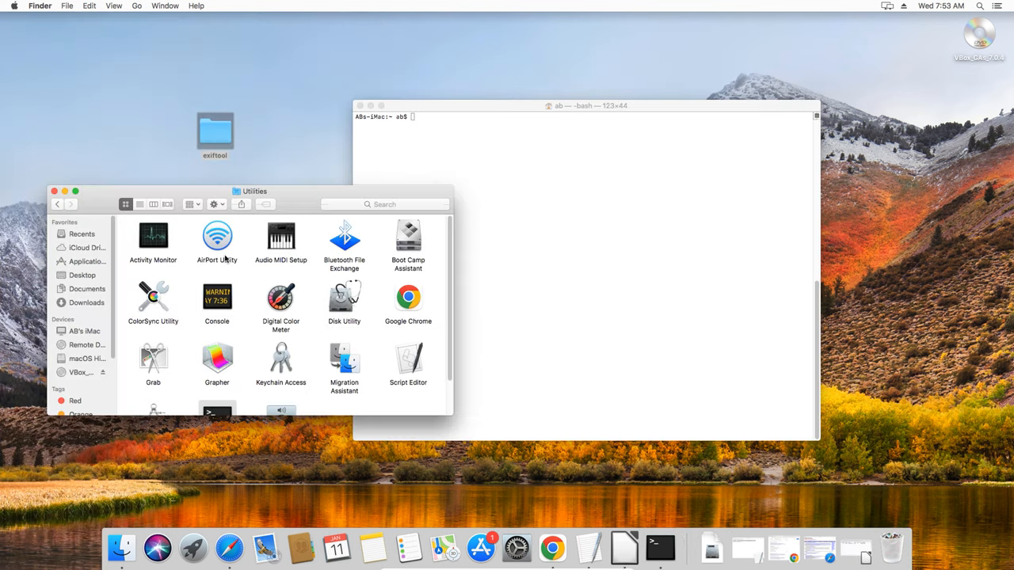
# Select the three JPEGs and drag their full paths into the Calc metadata sheet.
pyautogui.click(87, 261)
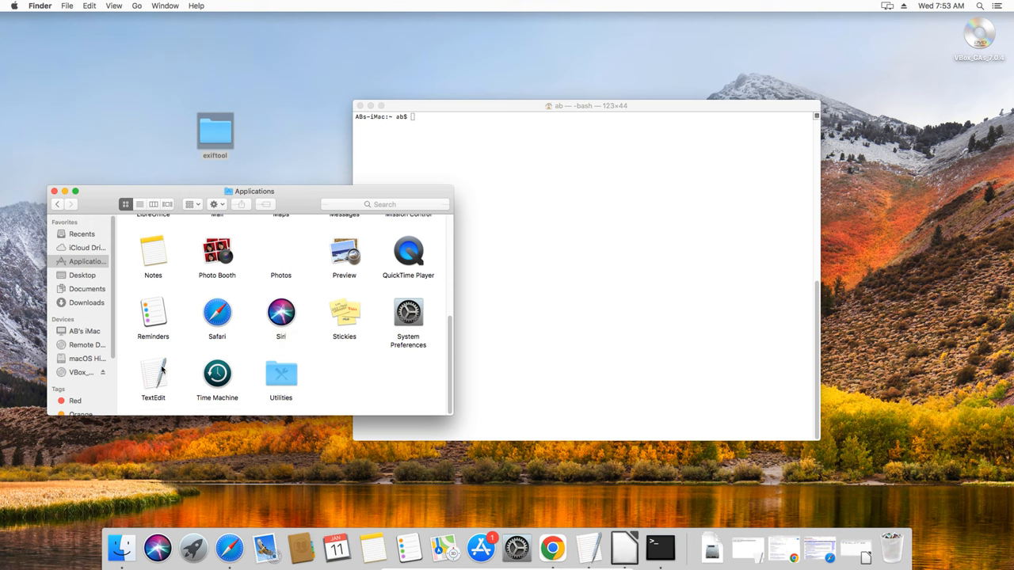
pyautogui.click(124, 6)
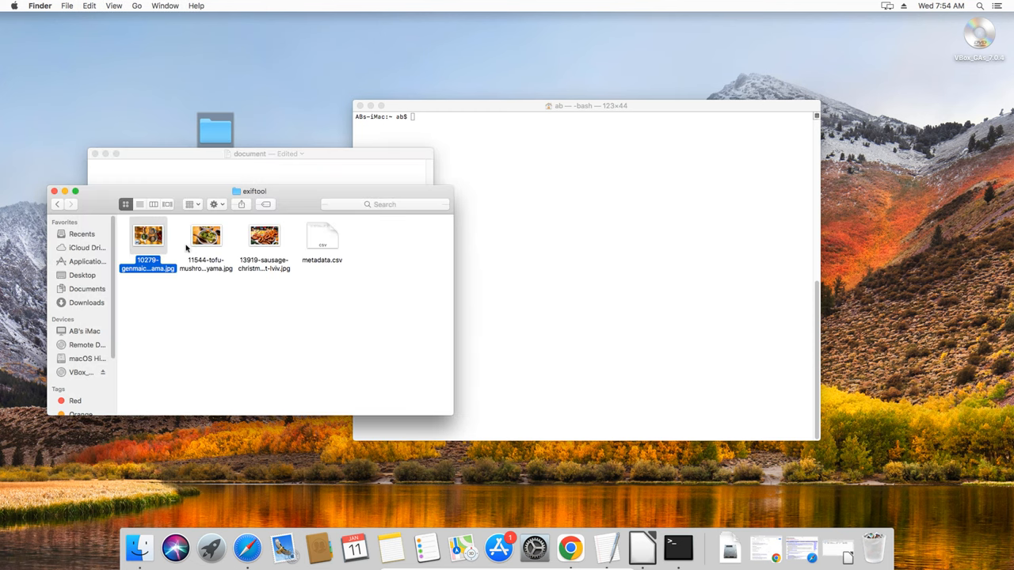
pyautogui.click(264, 235)
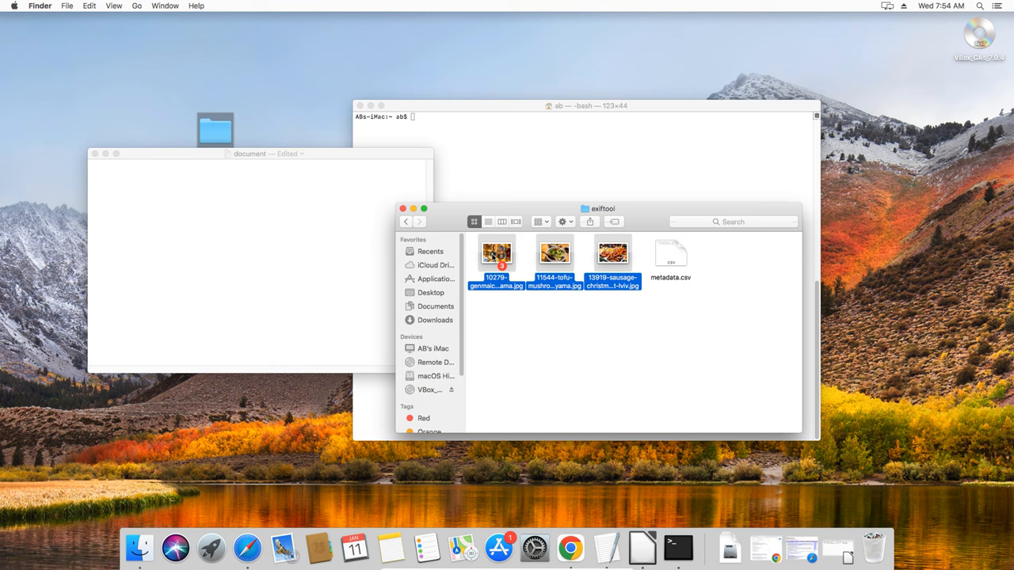
pyautogui.moveTo(497, 254); pyautogui.dragTo(221, 169)
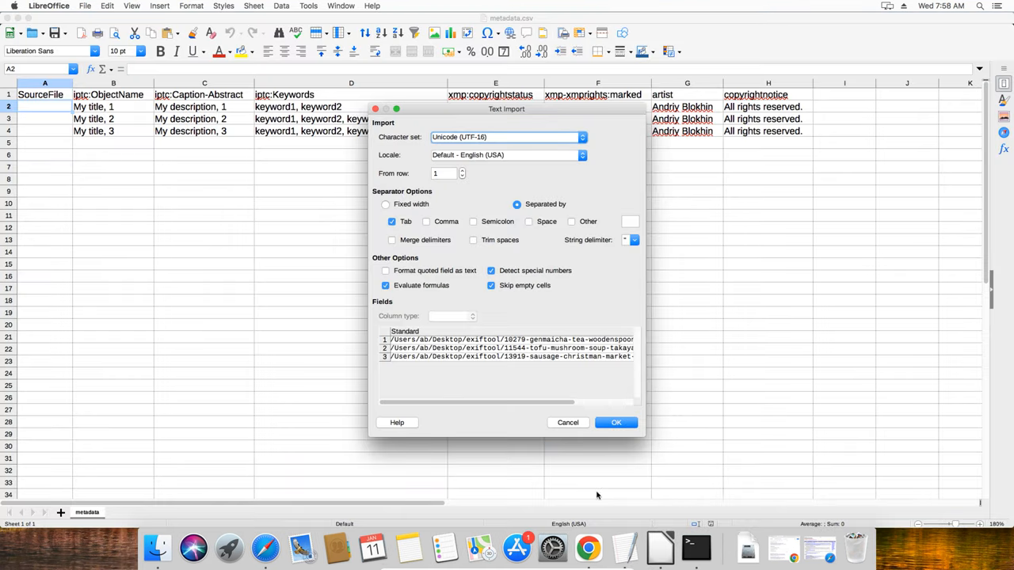
# Accept the Text Import so the three JPEG paths fill the SourceFile column from A2.
pyautogui.click(616, 422)
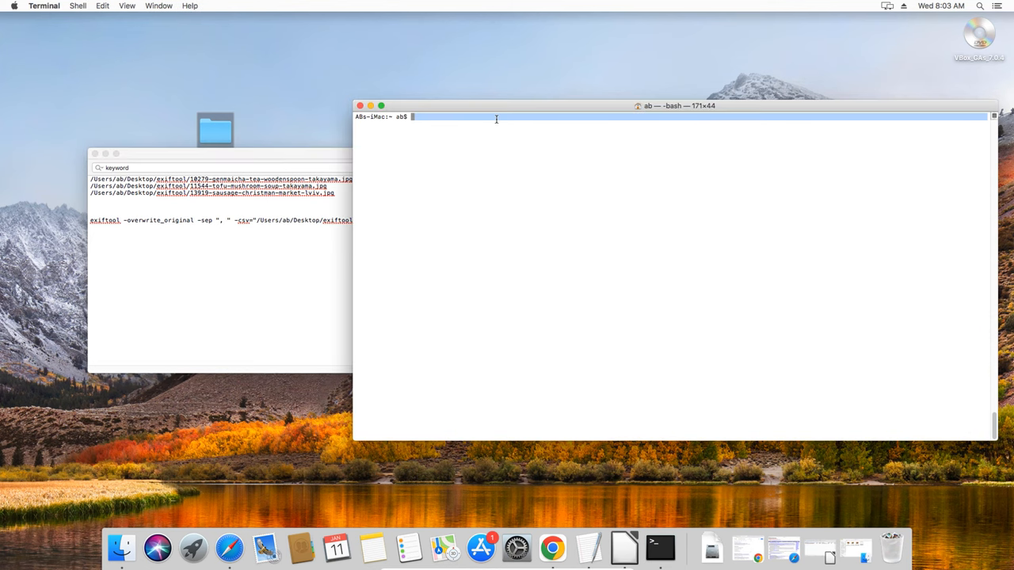
# Paste and run the exiftool -csv=metadata.csv command, updating the three image files.
pyautogui.rightClick(496, 119)
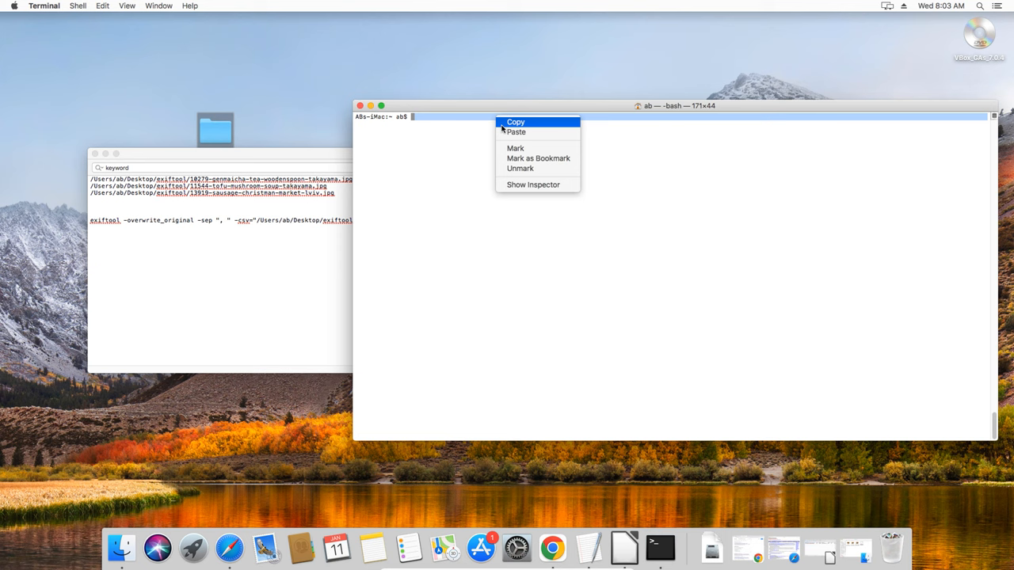
pyautogui.click(515, 132)
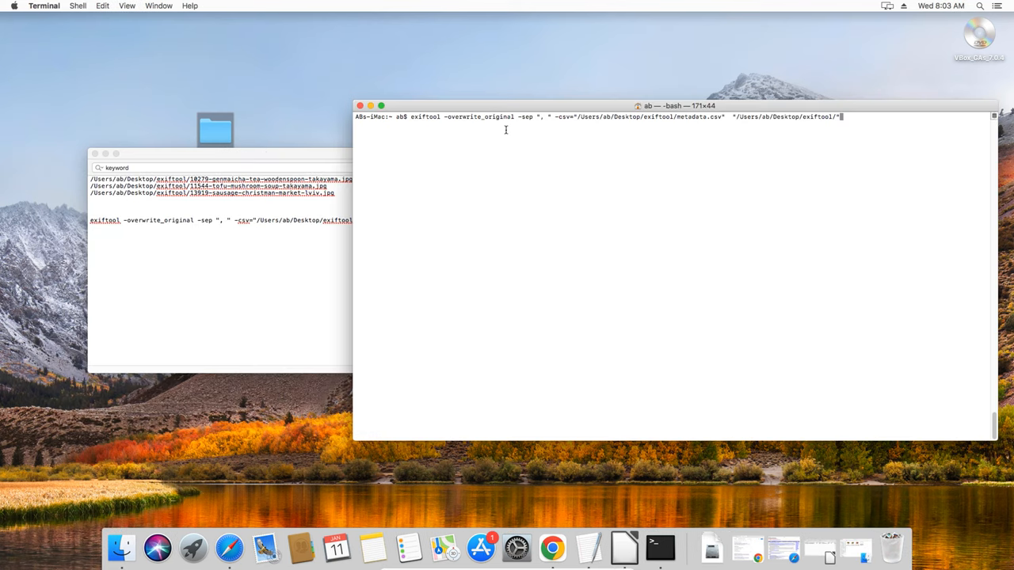
pyautogui.press('Return')
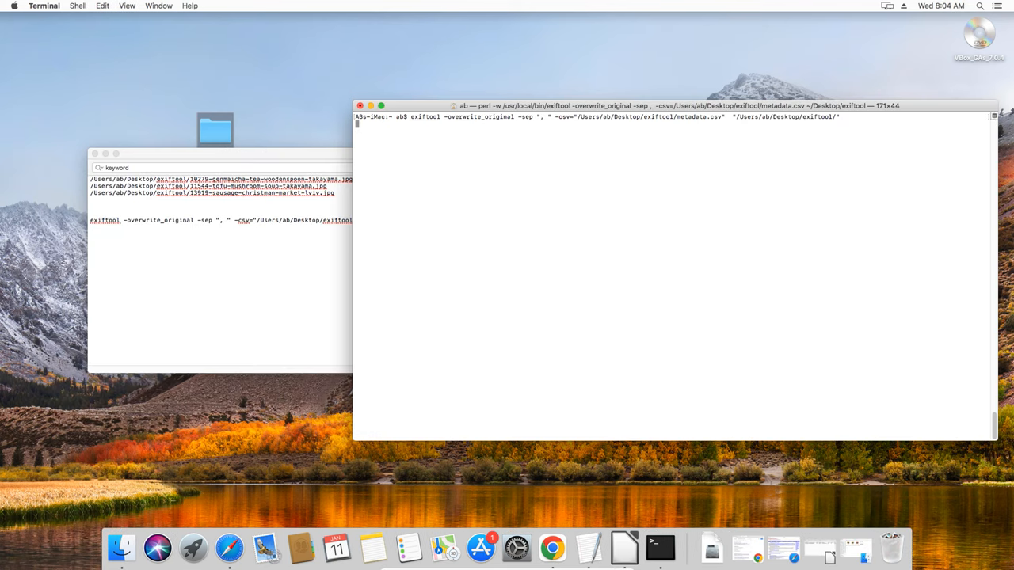
pyautogui.press('Return')
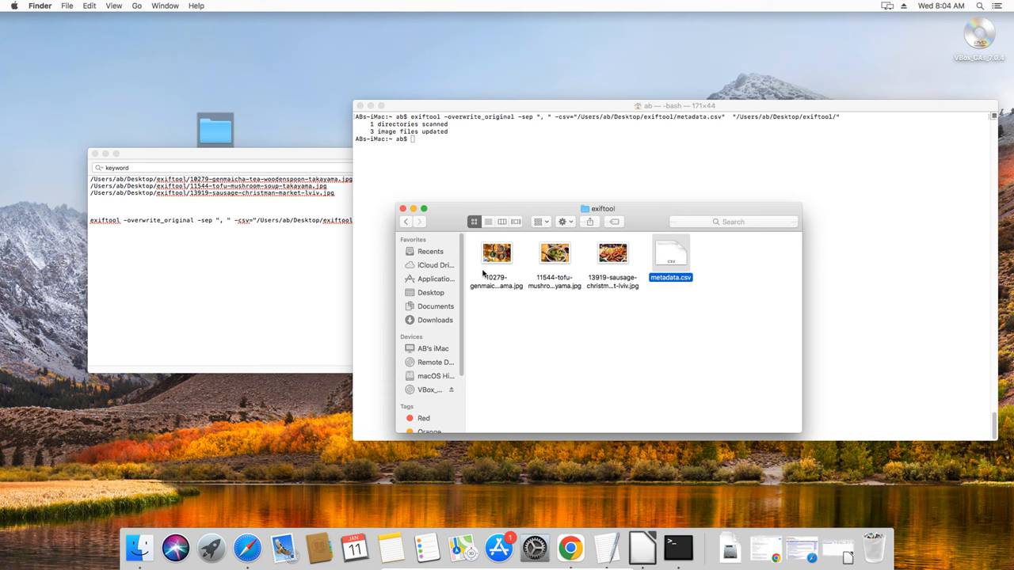
# Show Get Info for the updated 10279-genmaicha tea photo.
pyautogui.rightClick(496, 253)
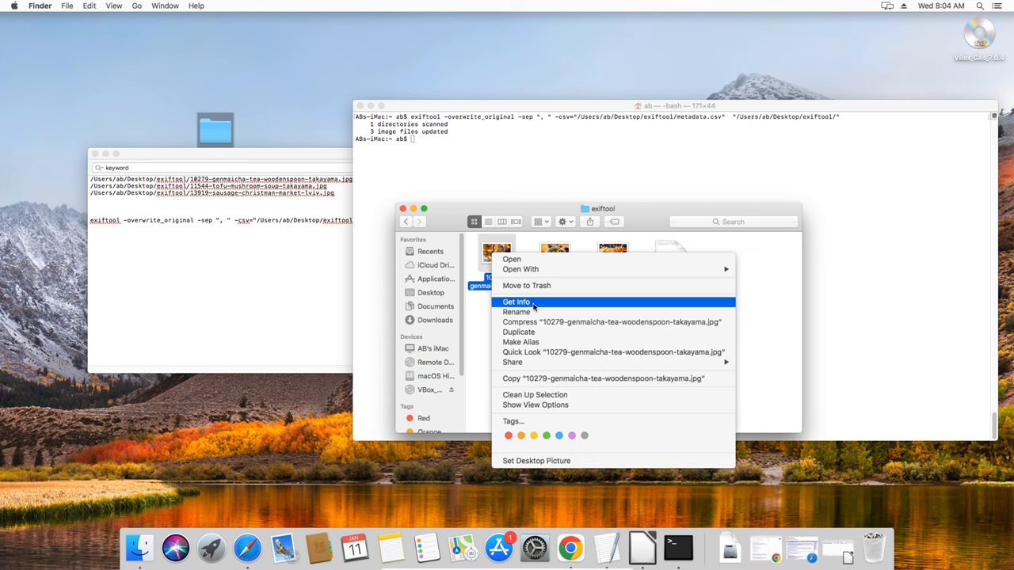
pyautogui.click(516, 302)
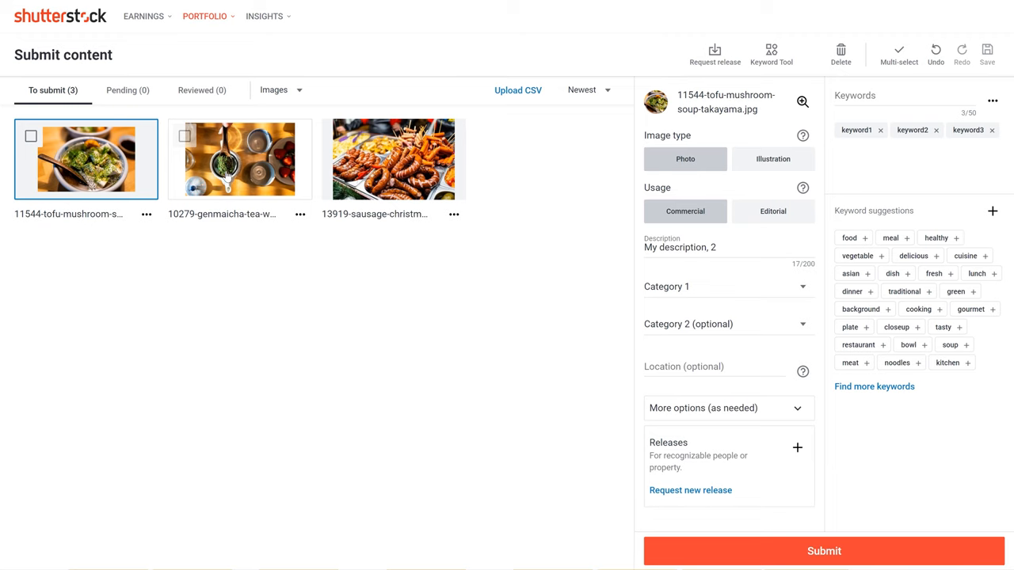
# Select uploaded photos, including the genmaicha tea image, to reveal their CSV-filled title, description and keywords.
pyautogui.click(240, 159)
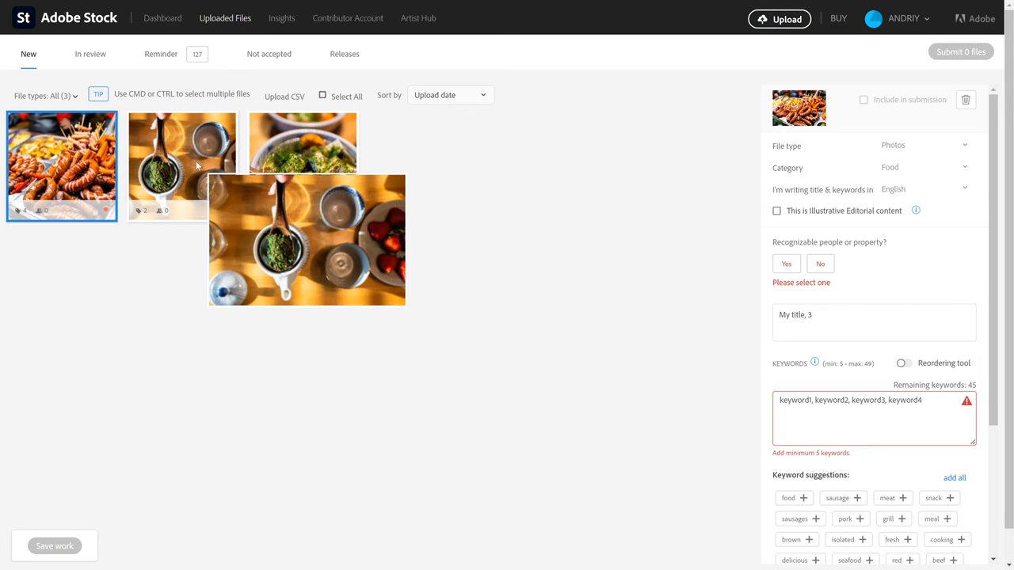
pyautogui.click(182, 166)
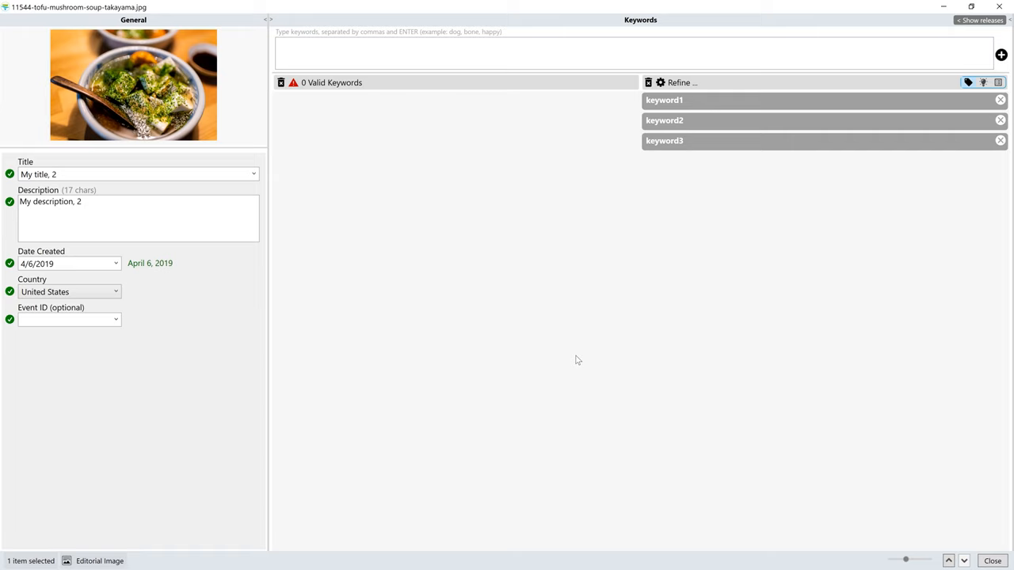
pyautogui.moveTo(578, 360)
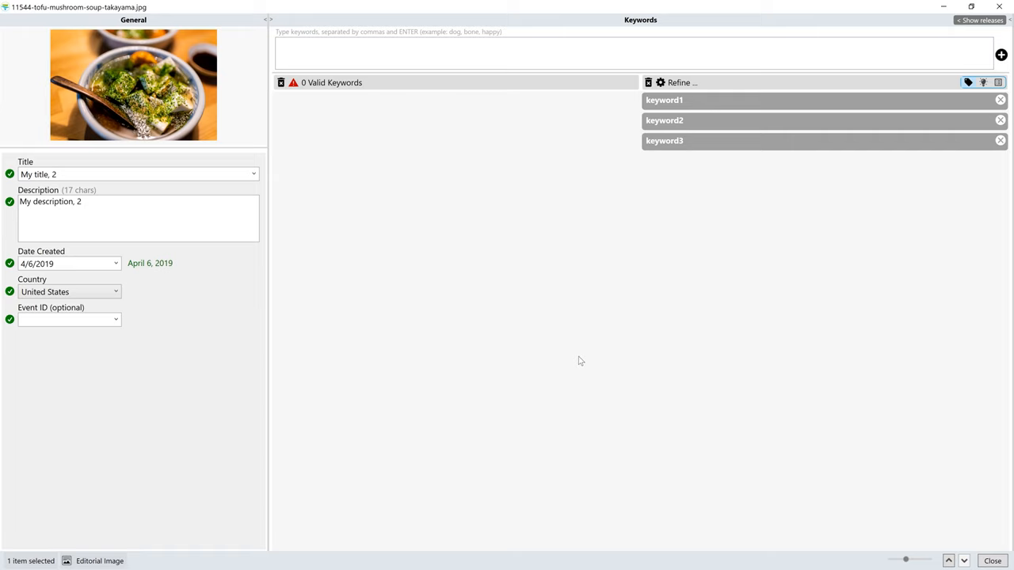